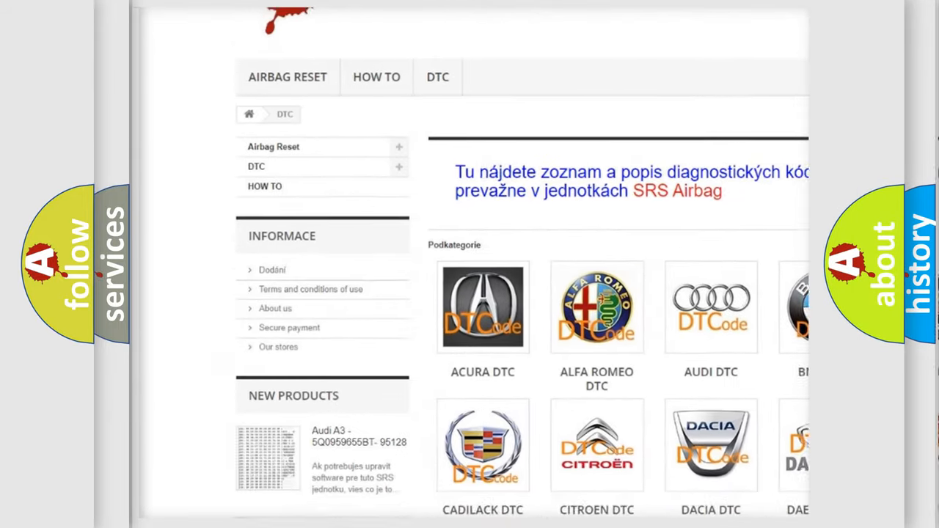
pyautogui.scroll(-3)
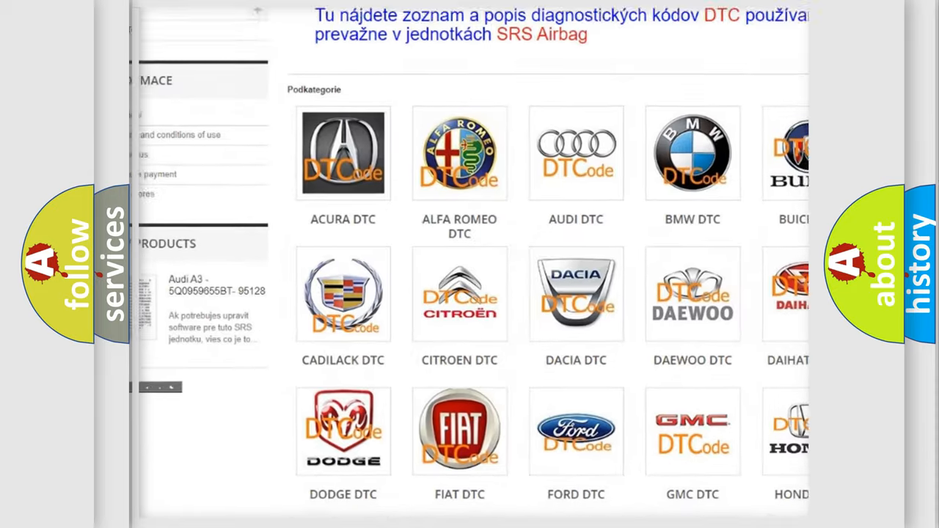
pyautogui.scroll(-3)
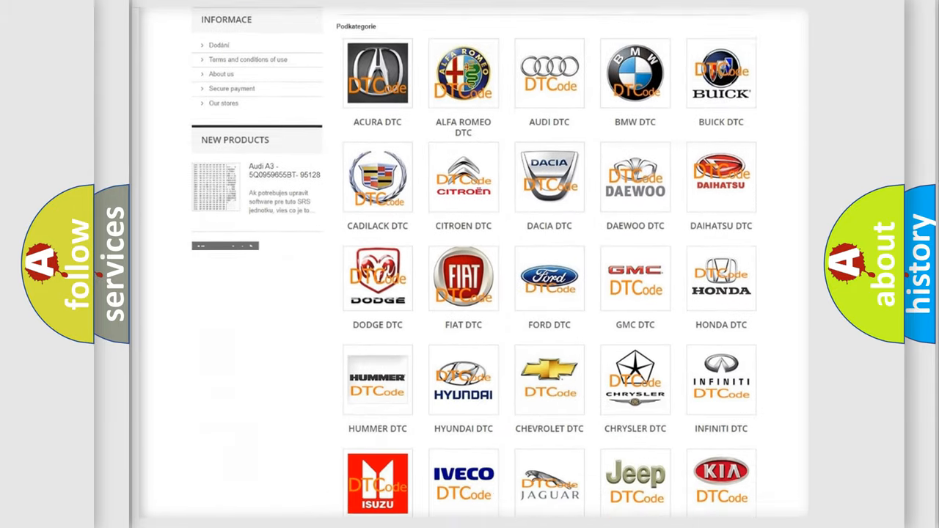
pyautogui.scroll(-3)
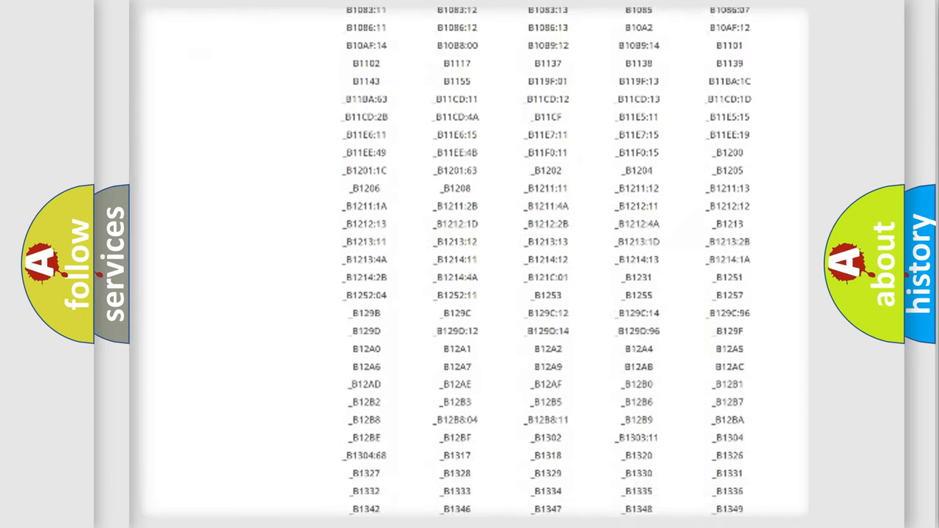
pyautogui.scroll(-3)
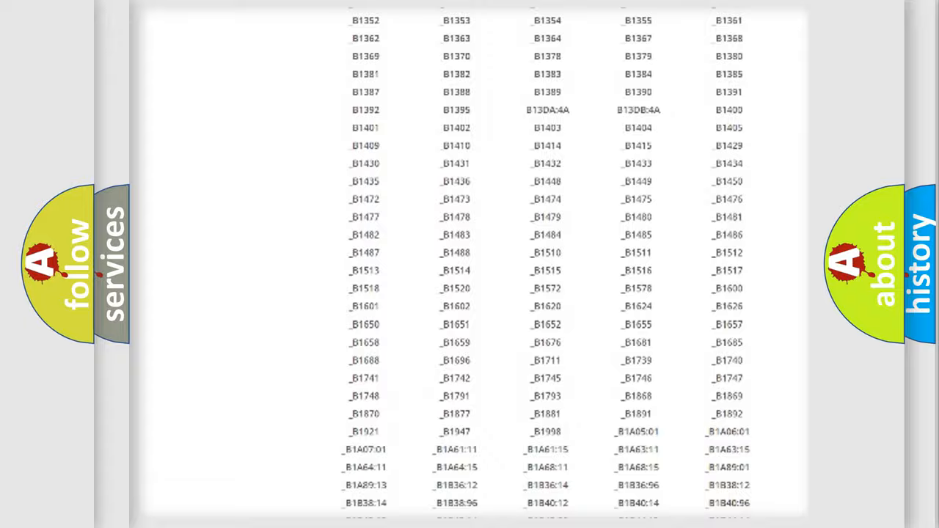